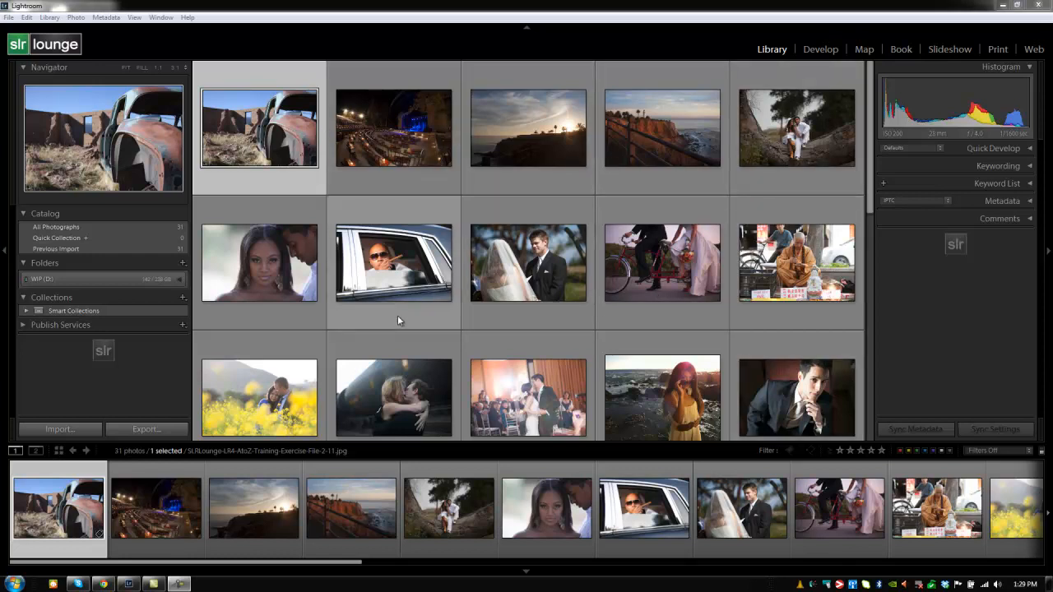
mouse_move(215, 260)
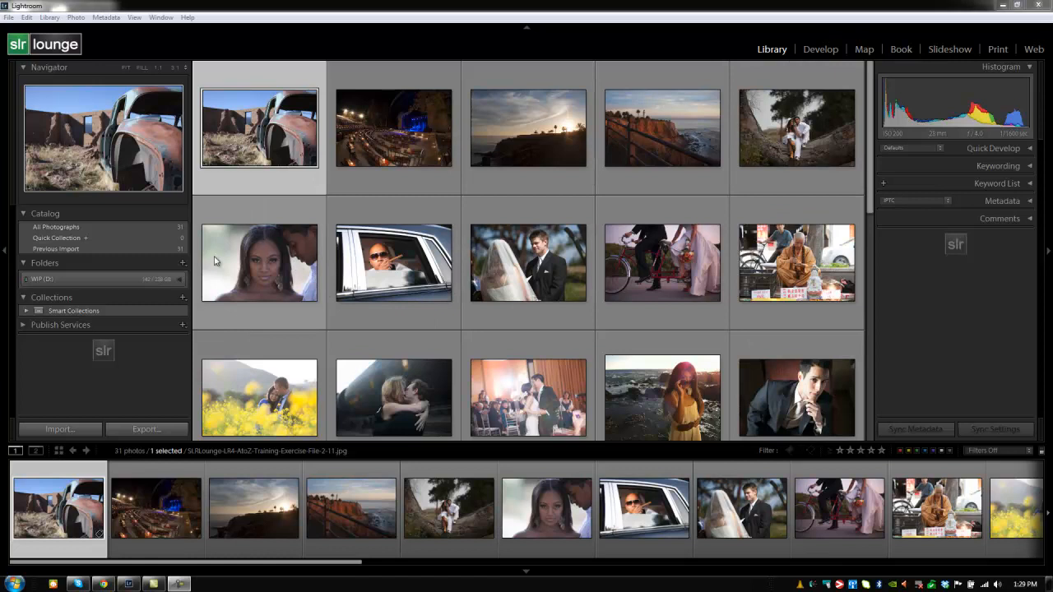
- Remove the Originals folder from the catalog via its context menu, confirming the removal while keeping files on disk
click(27, 279)
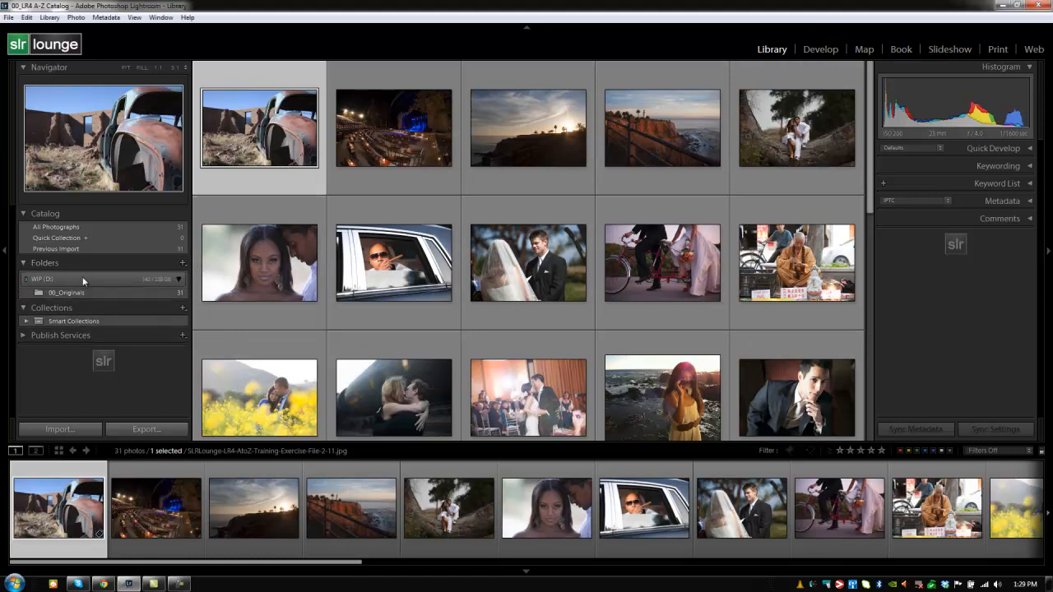
mouse_move(65, 293)
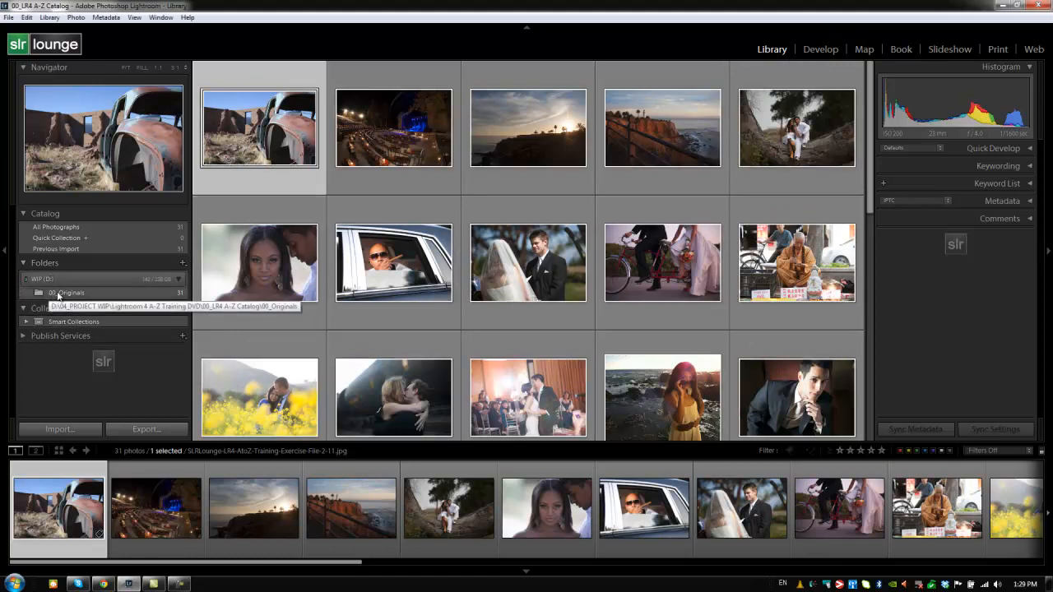
right_click(66, 293)
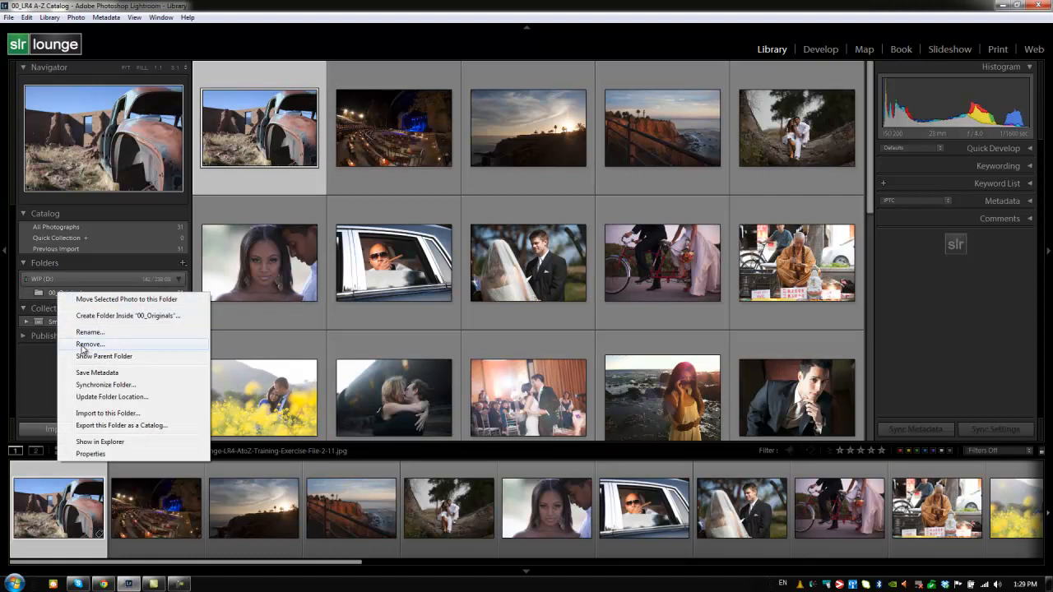
click(89, 343)
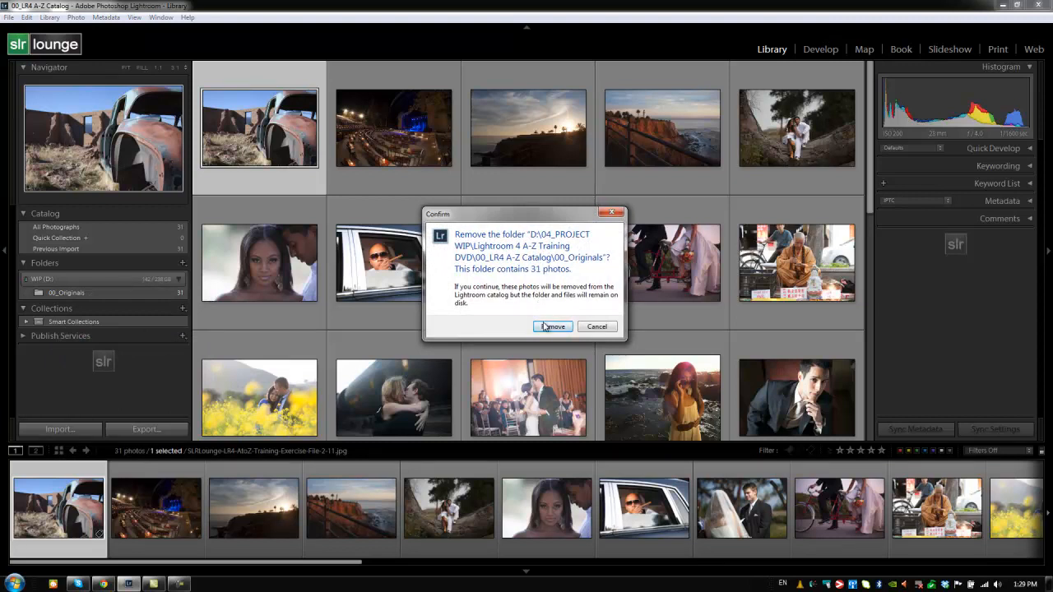
click(553, 326)
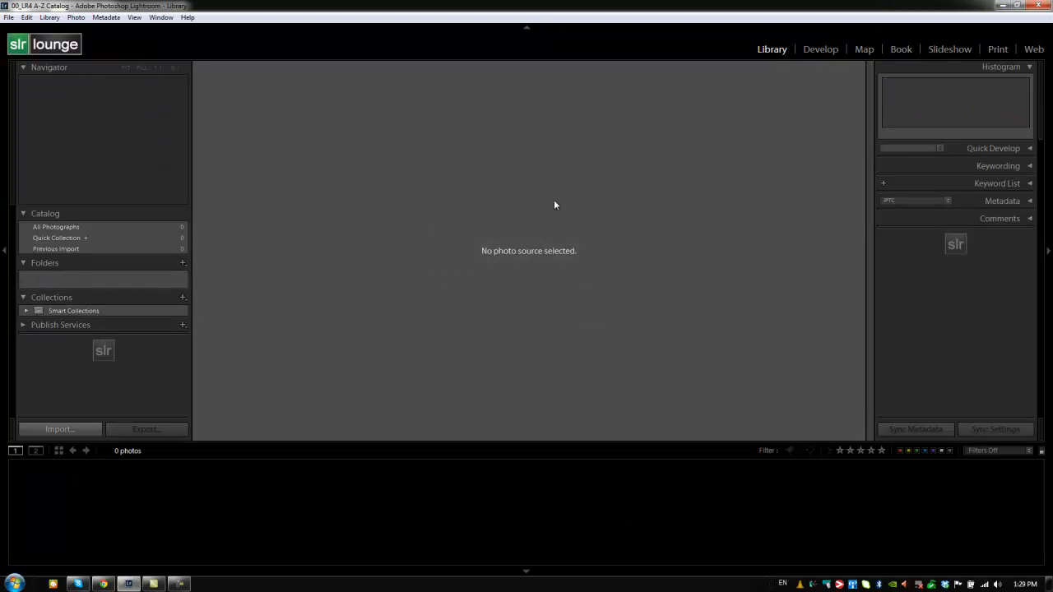
mouse_move(459, 194)
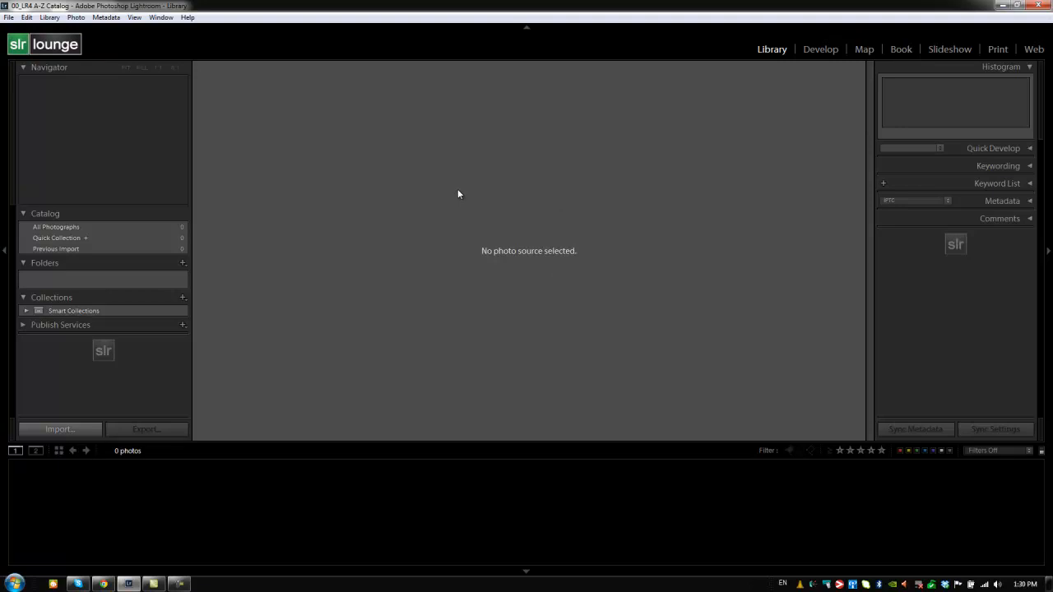
- Launch the Import window from the Library module's left panel
click(59, 428)
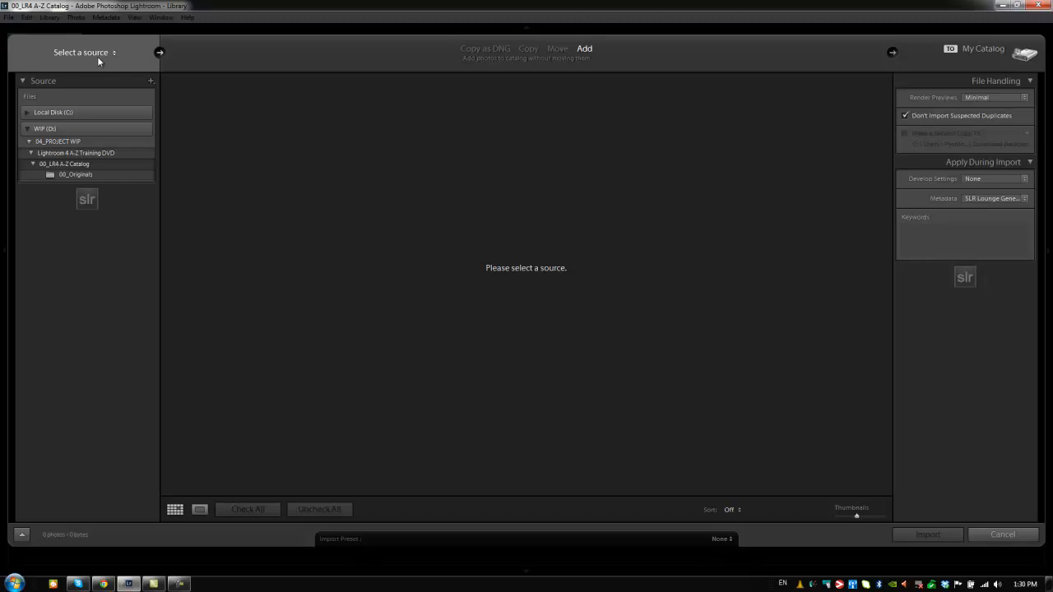
mouse_move(64, 165)
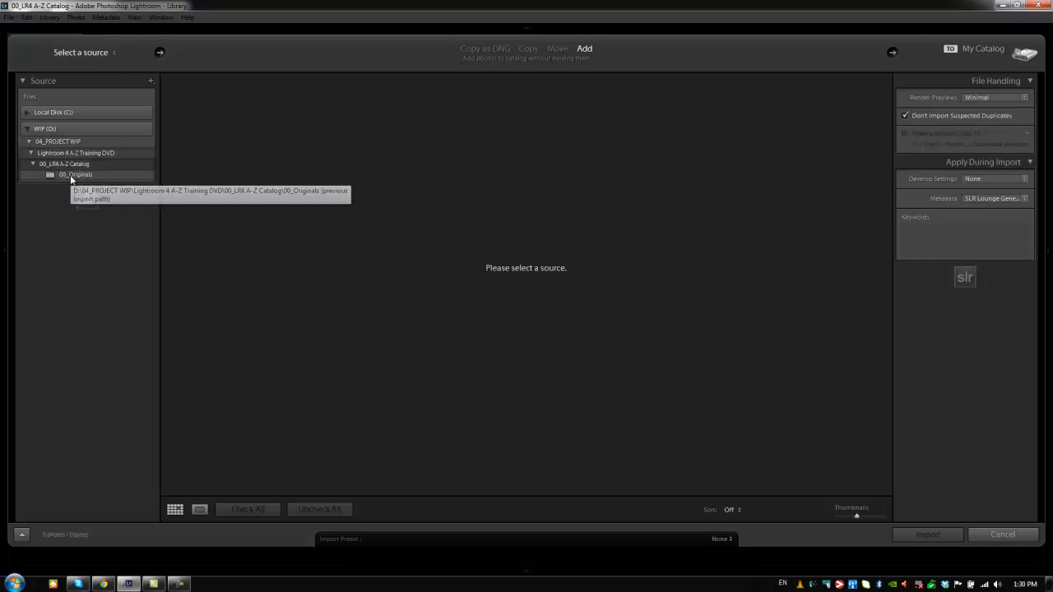
- Select the 00_Originals folder as the import source in Add mode so its photos are checked
click(76, 174)
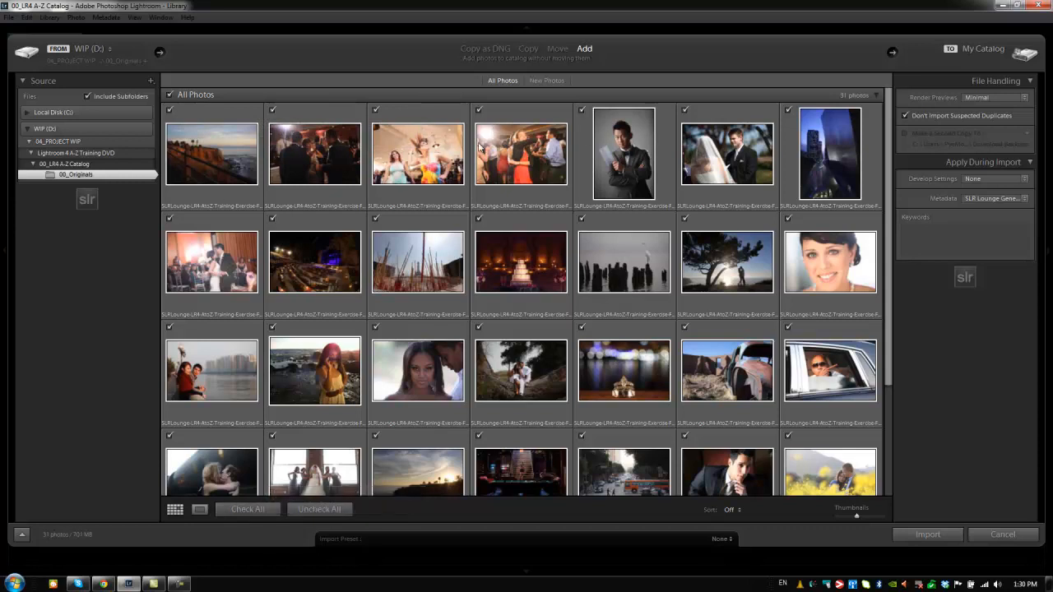
mouse_move(954, 97)
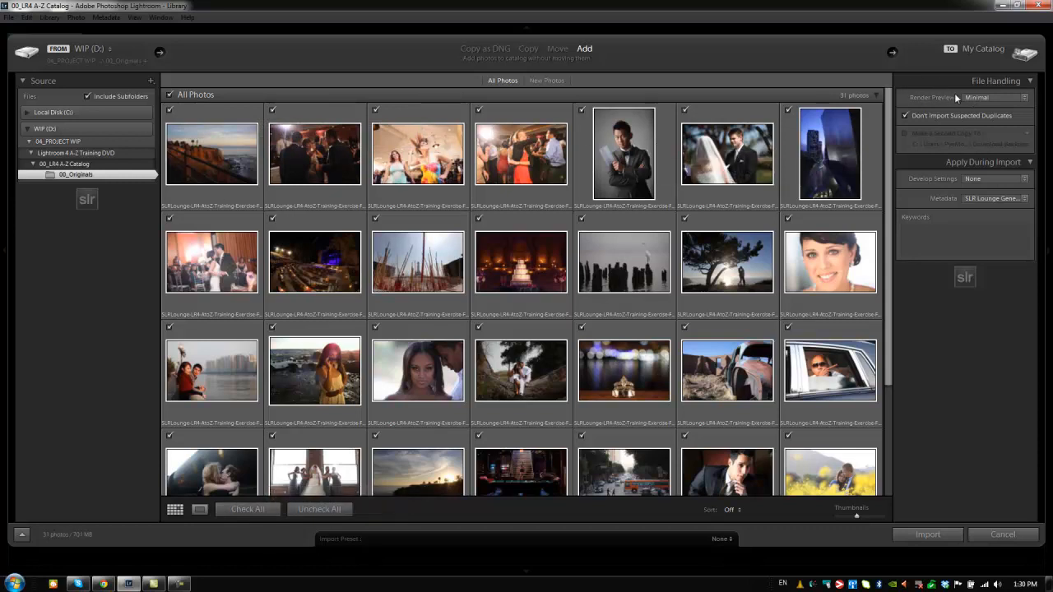
- Set Apply During Import to minimal previews, no develop preset, and the SLR Lounge Generic metadata preset
click(995, 98)
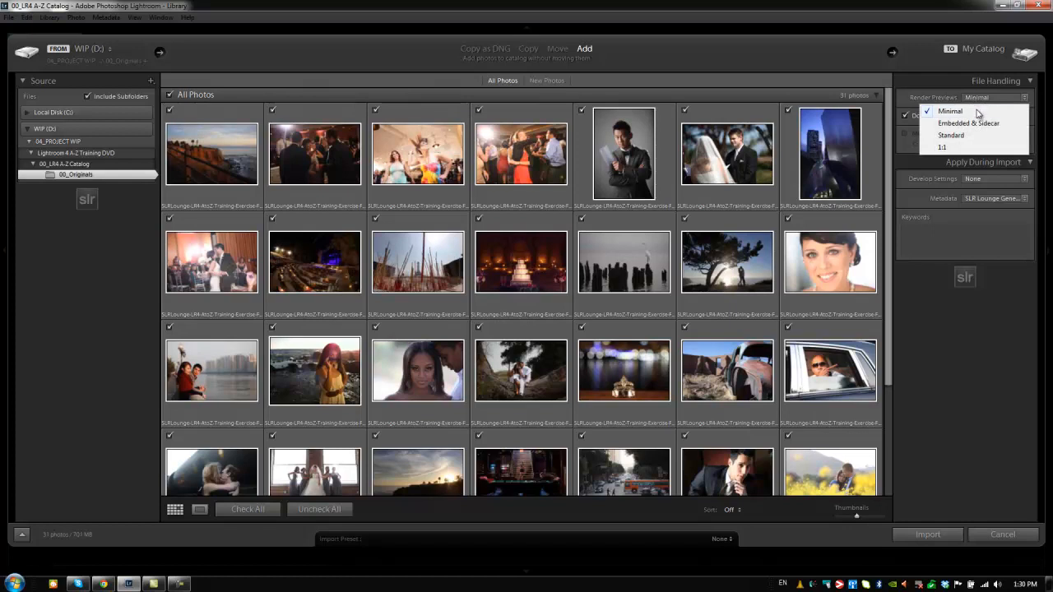
click(950, 111)
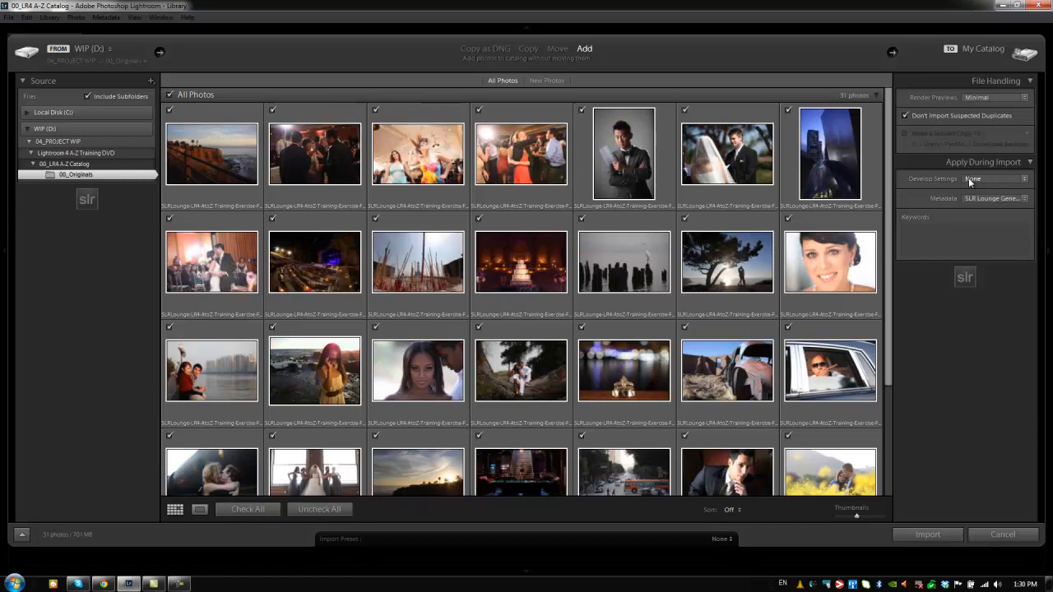
click(995, 177)
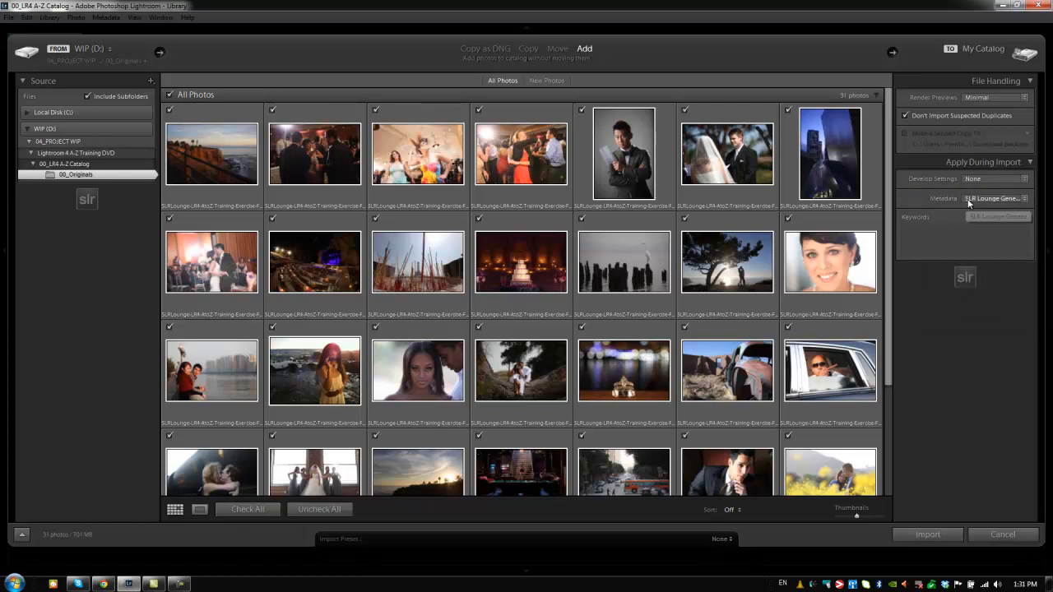
click(994, 197)
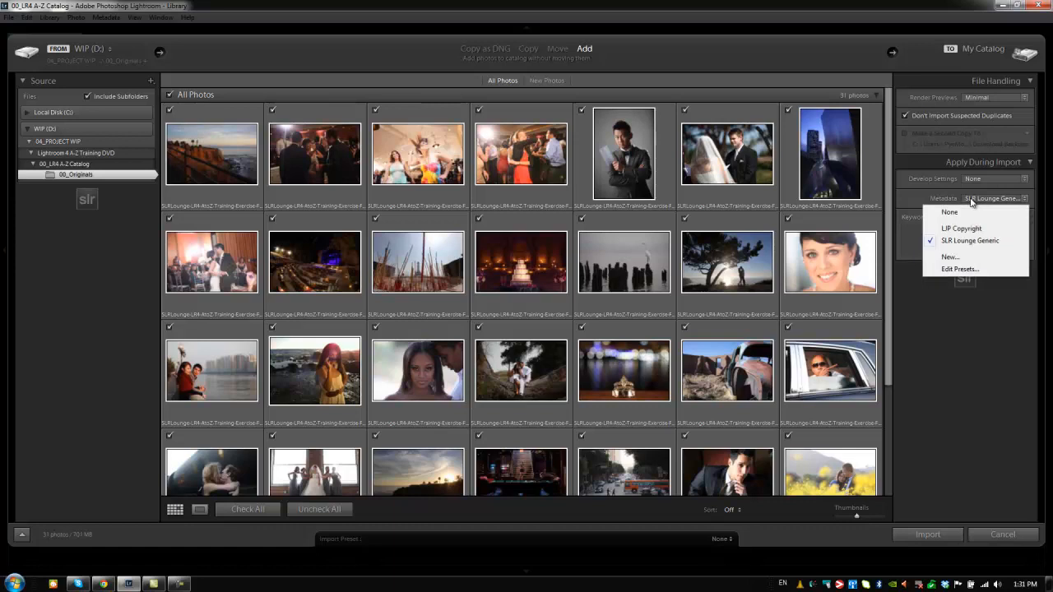
mouse_move(971, 240)
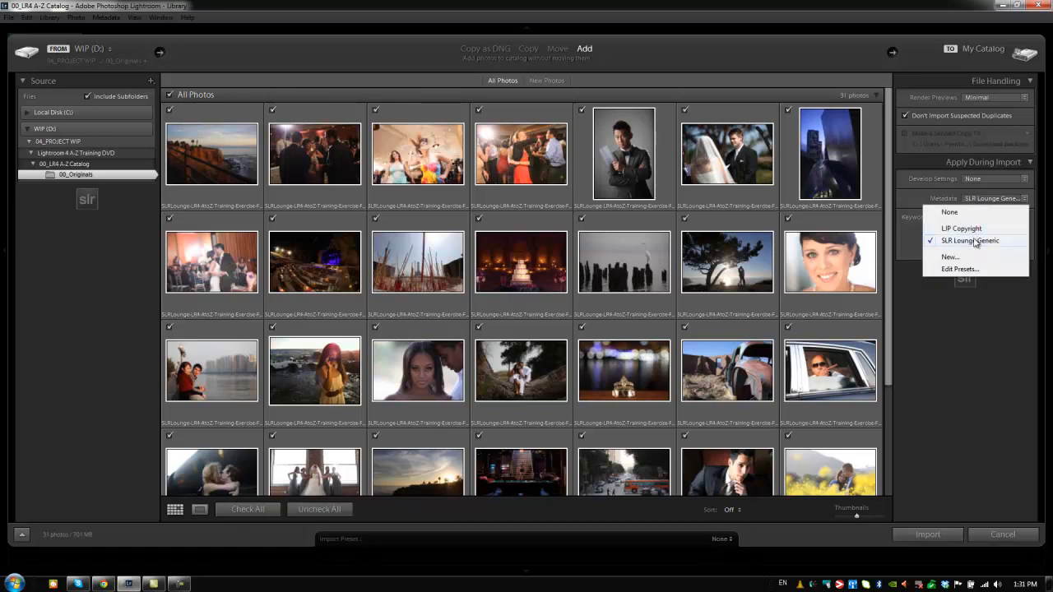
mouse_move(973, 240)
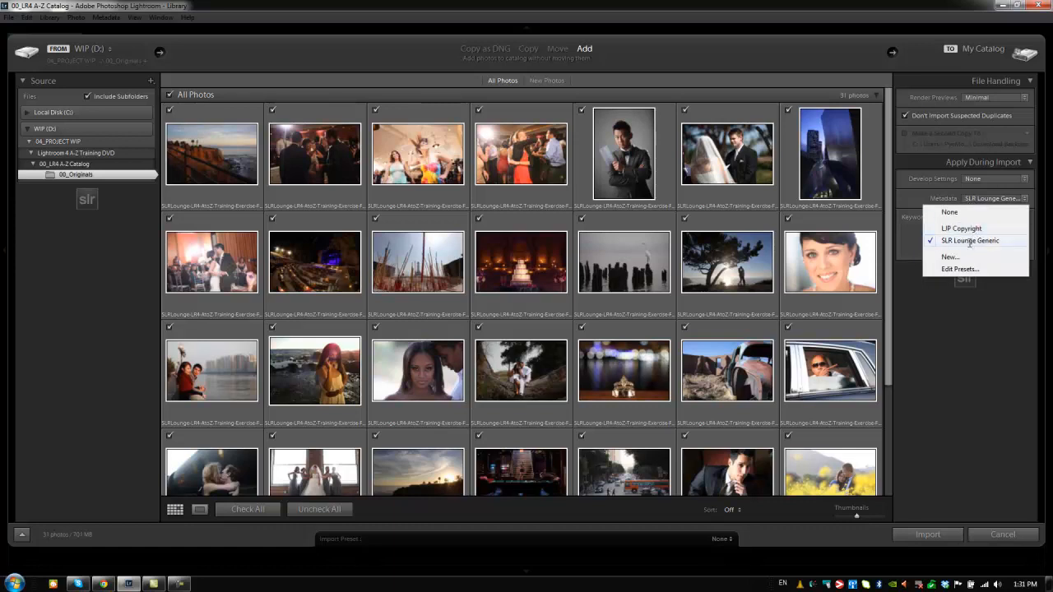
click(969, 240)
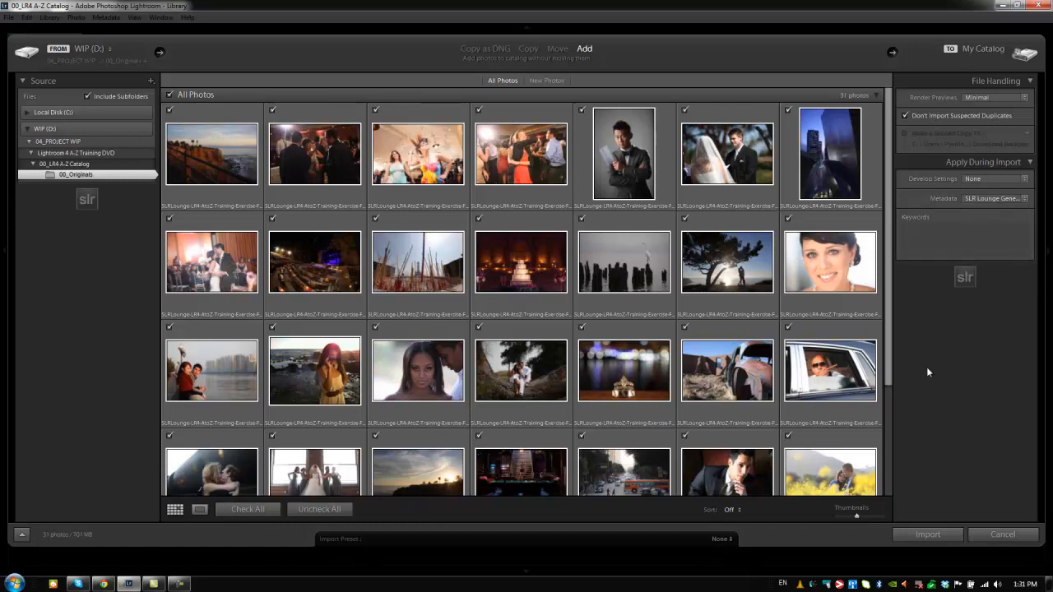
mouse_move(699, 543)
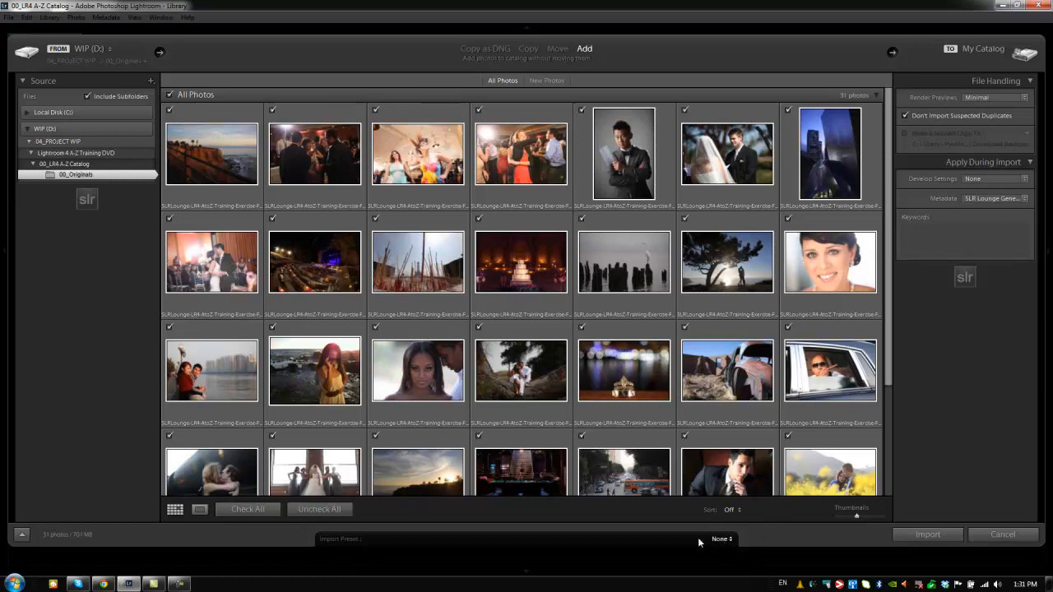
mouse_move(673, 541)
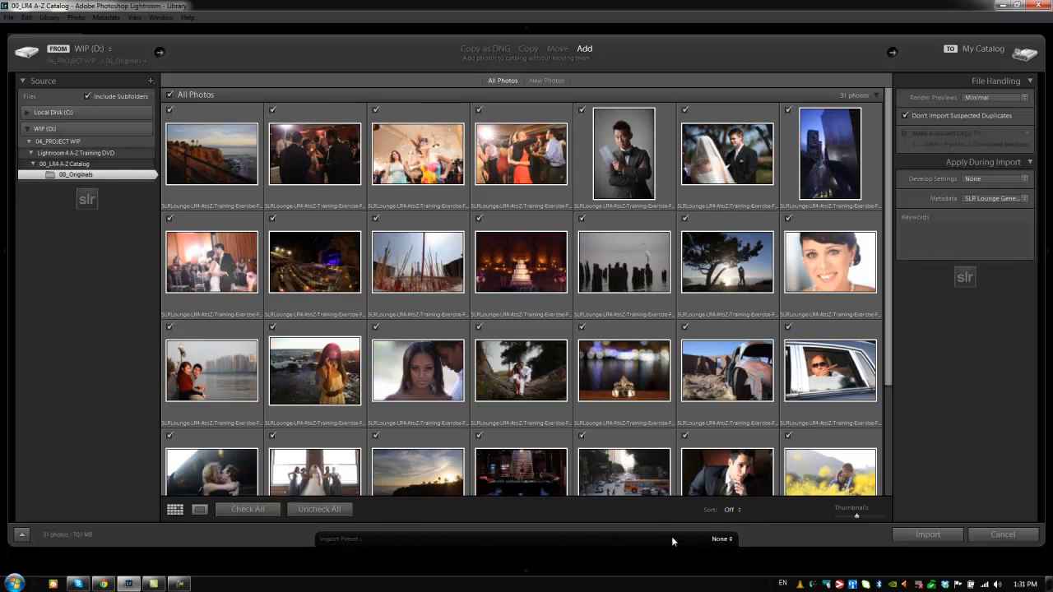
- Save the current import settings as a new preset named 'SLR Lounge Generic Import'
click(720, 539)
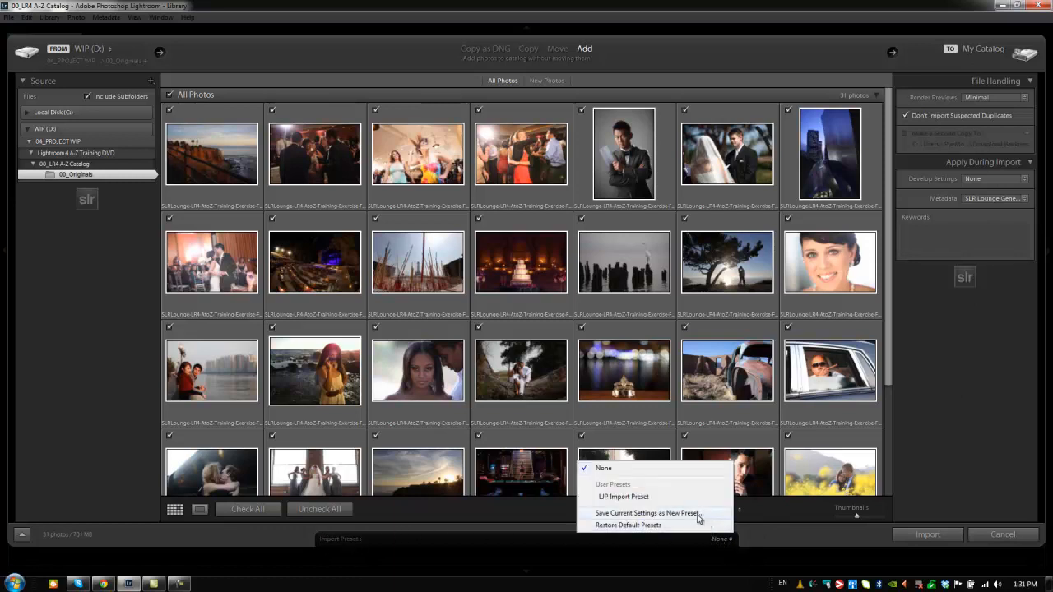
click(648, 513)
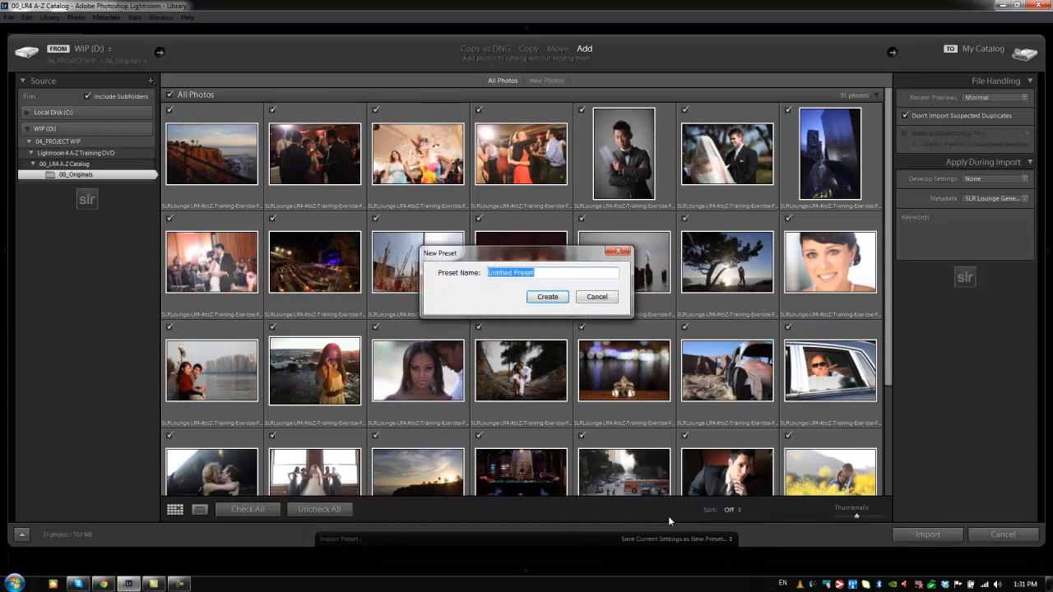
text(SLR Lounge Generic Import)
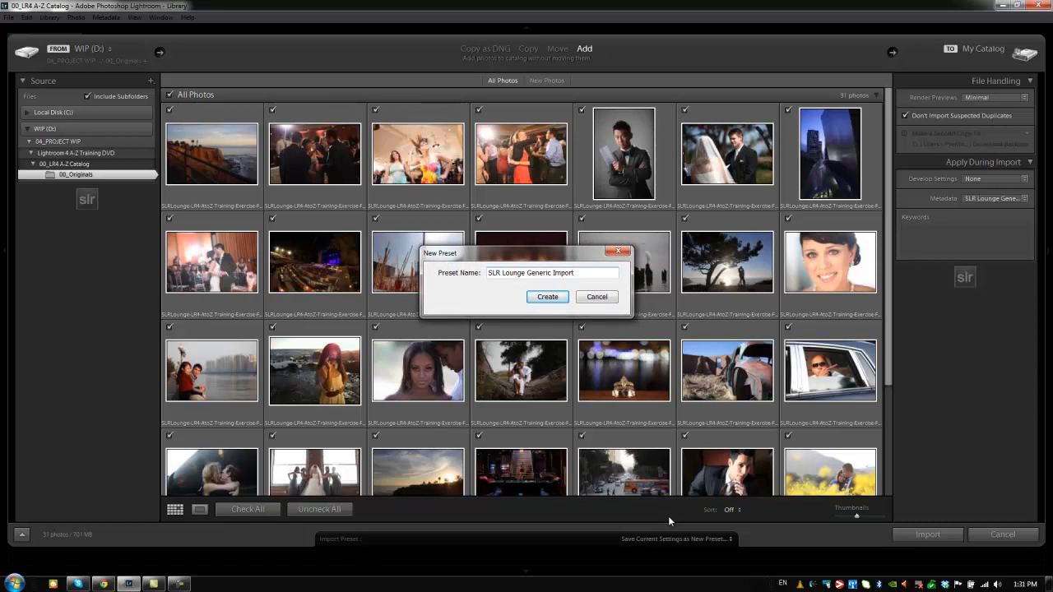
click(546, 296)
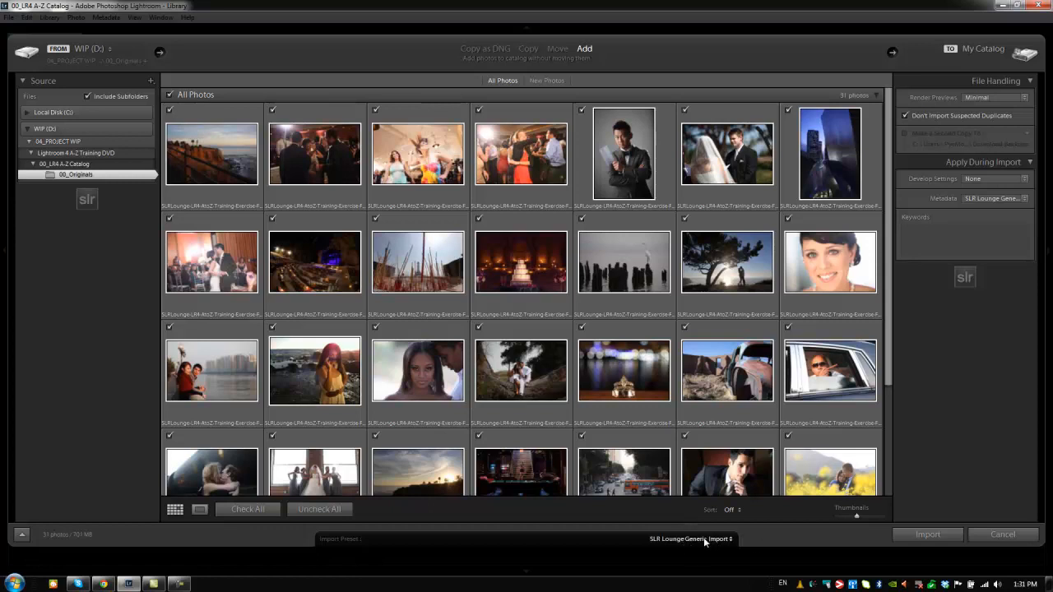
click(689, 539)
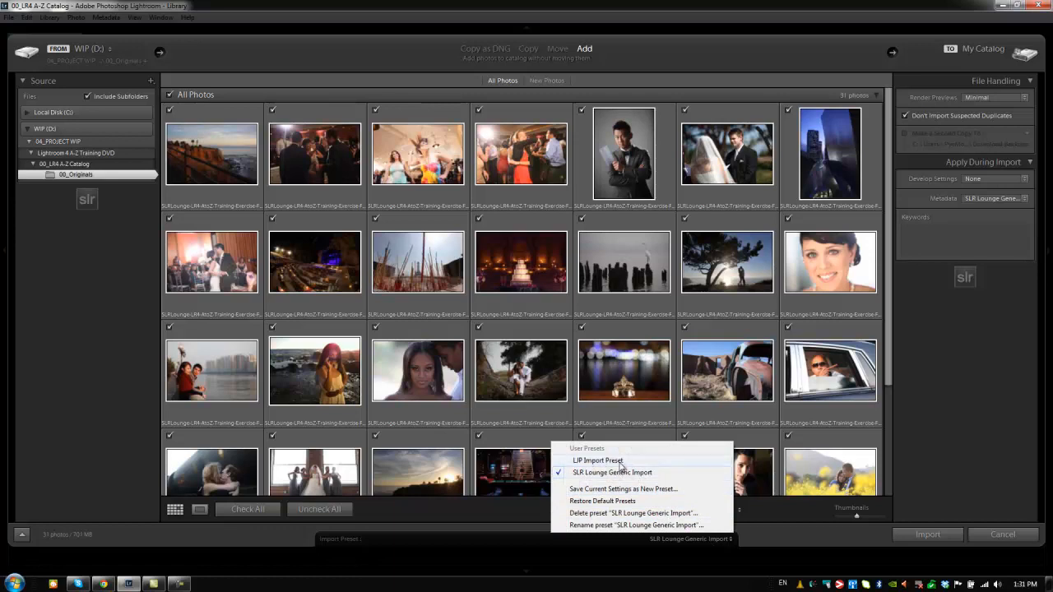
click(599, 460)
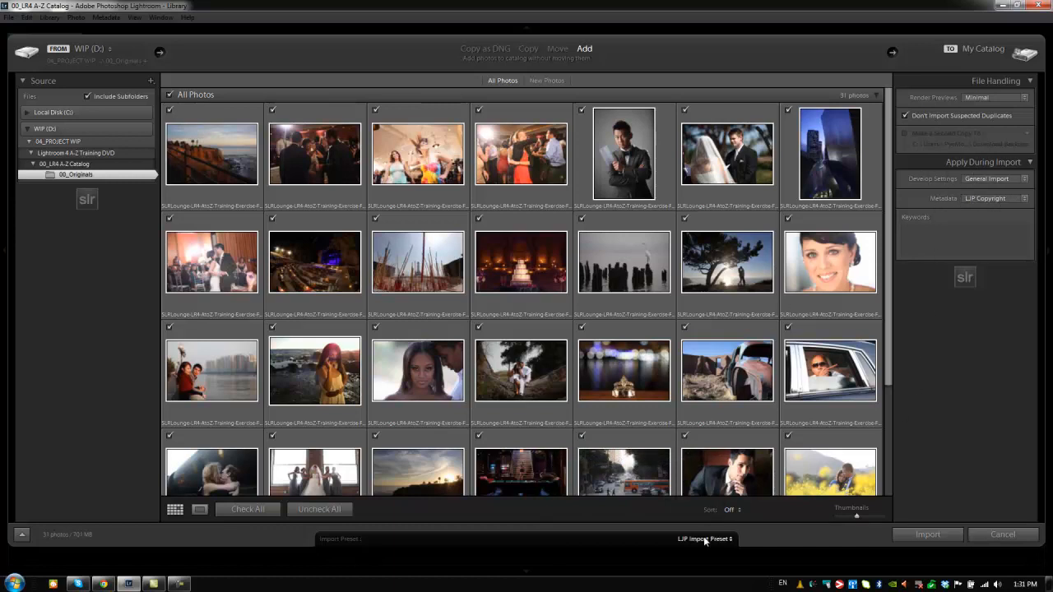
click(704, 540)
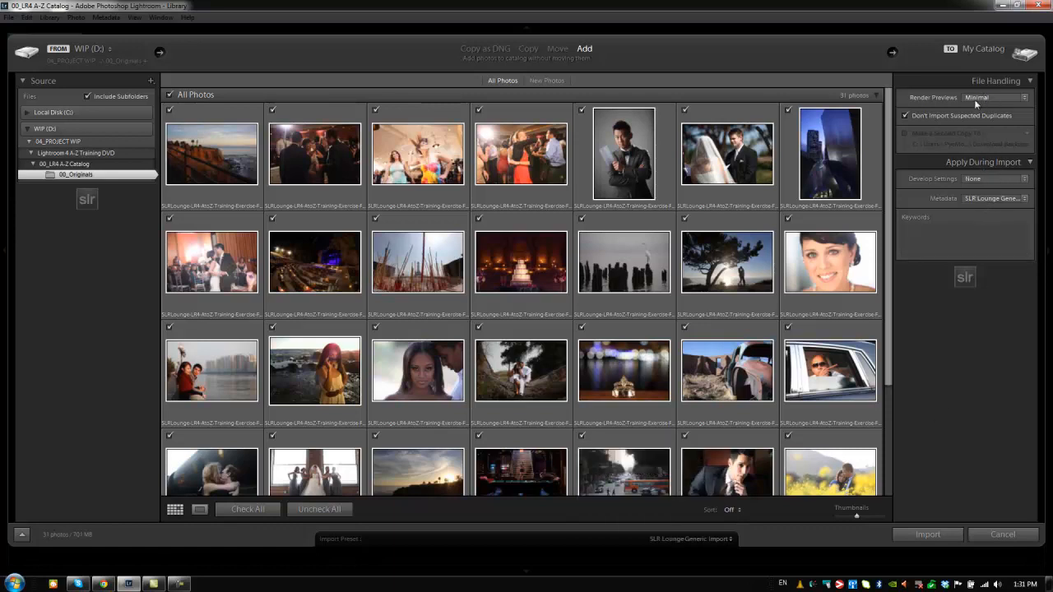
mouse_move(946, 174)
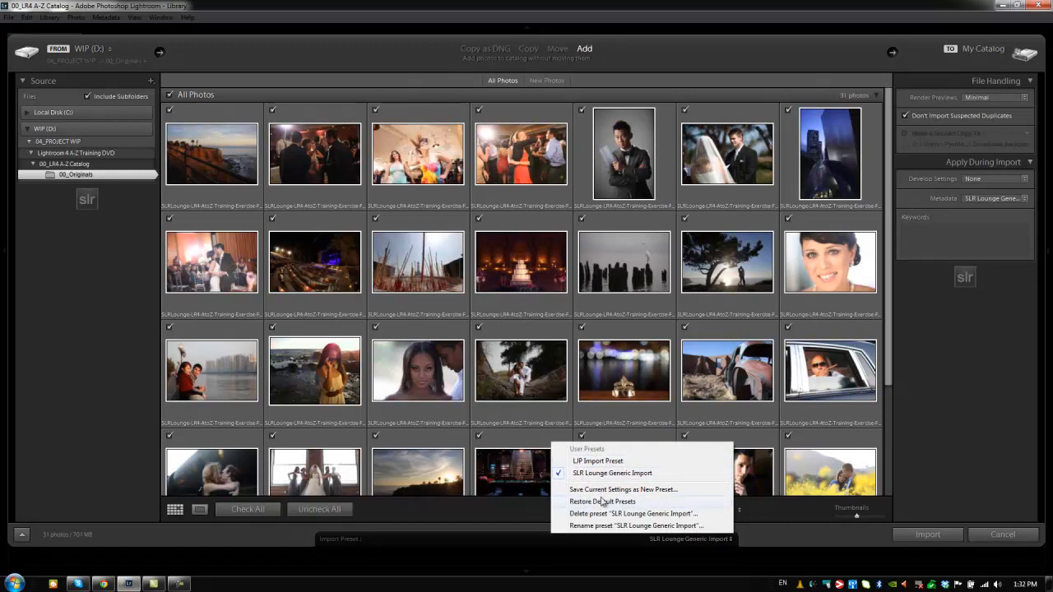
mouse_move(606, 536)
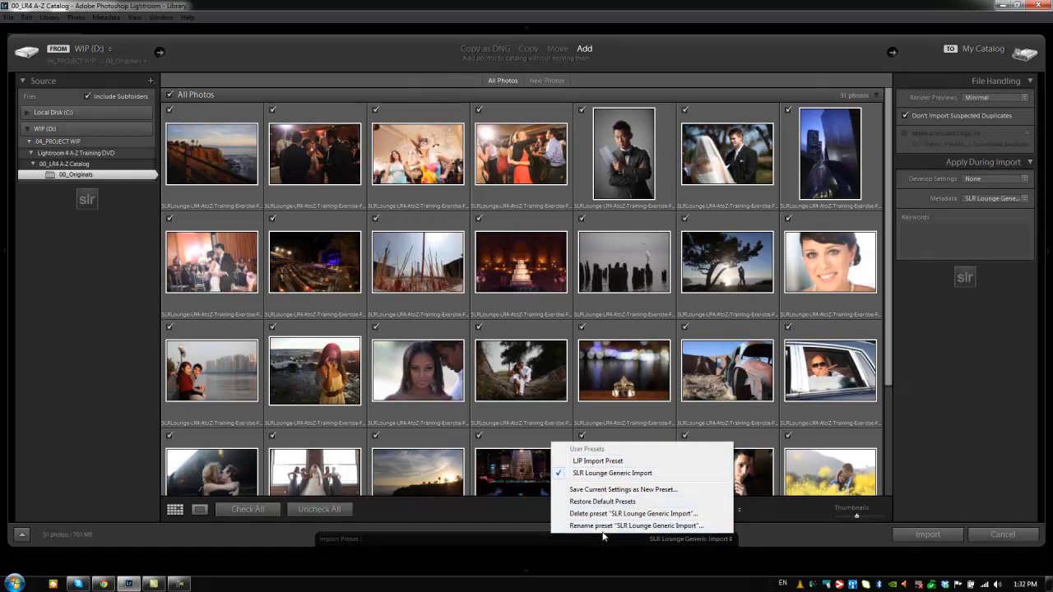
mouse_move(611, 503)
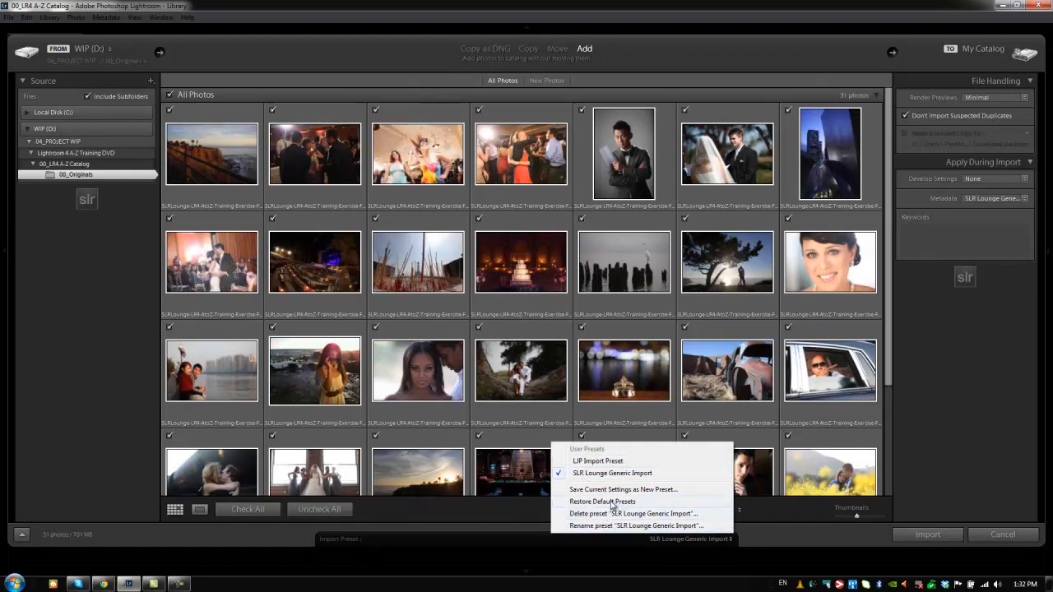
mouse_move(651, 490)
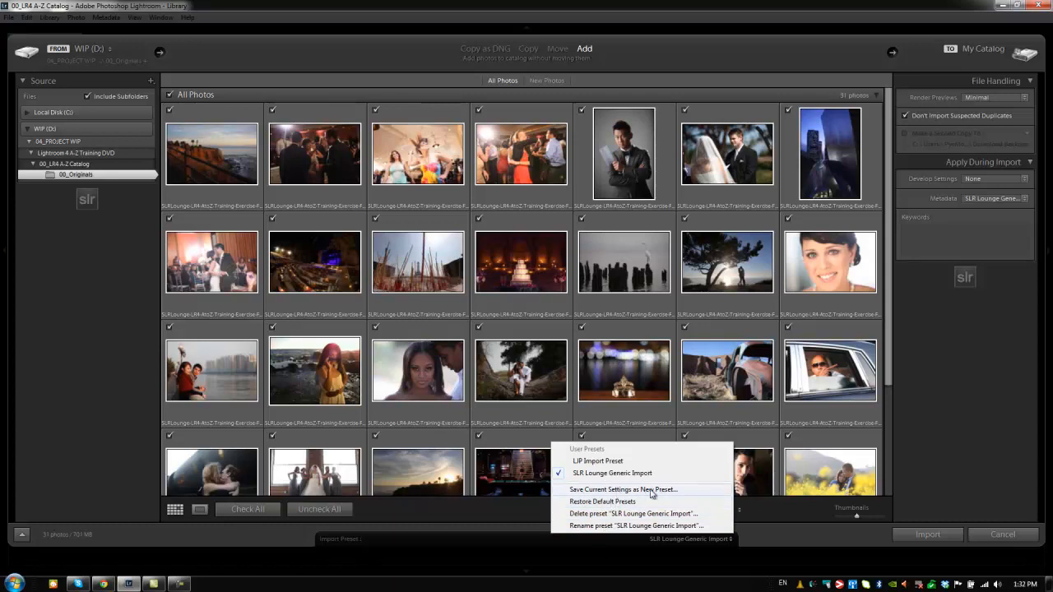
mouse_move(654, 493)
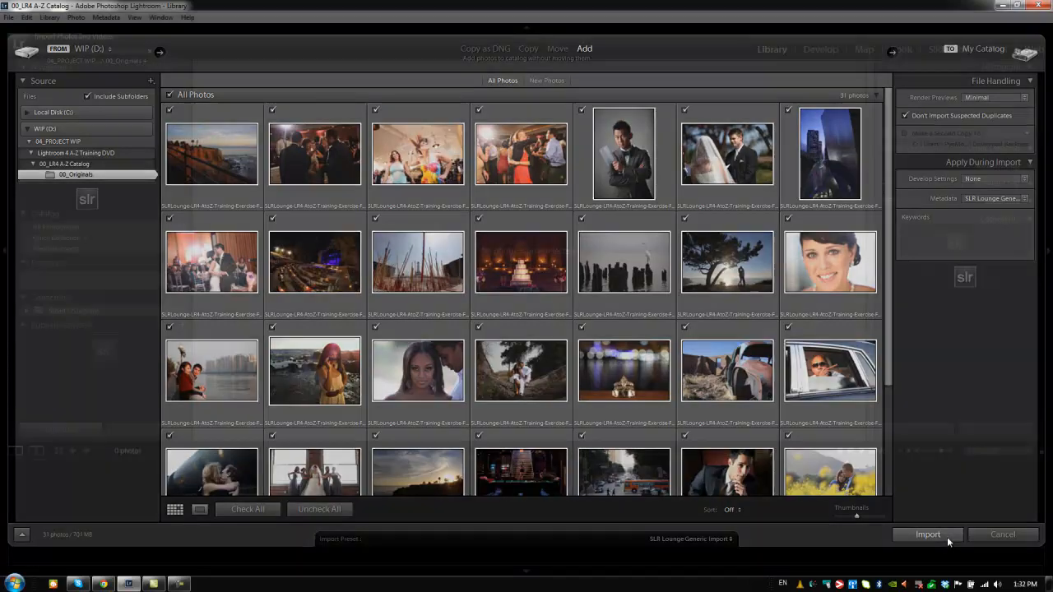
- Import the Originals photos and review the Previous Import grid and right-hand Library panels
click(928, 533)
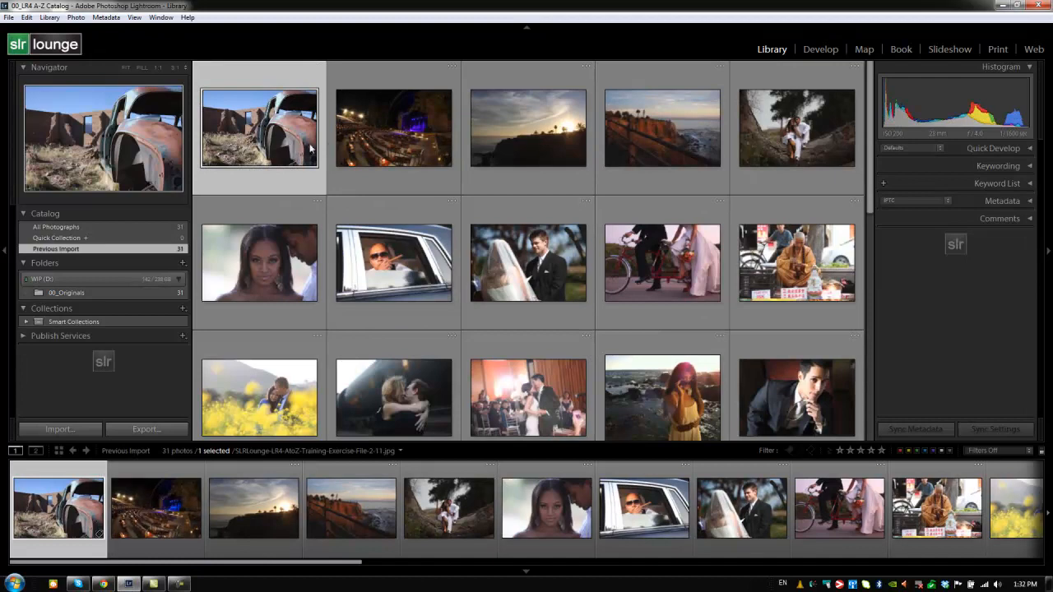
click(1003, 148)
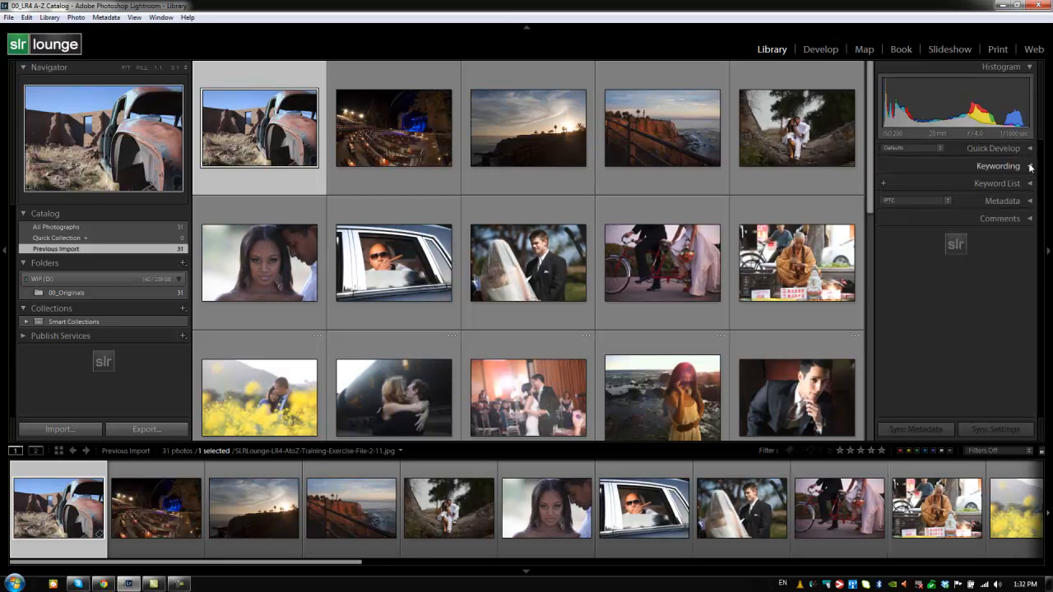
click(1003, 198)
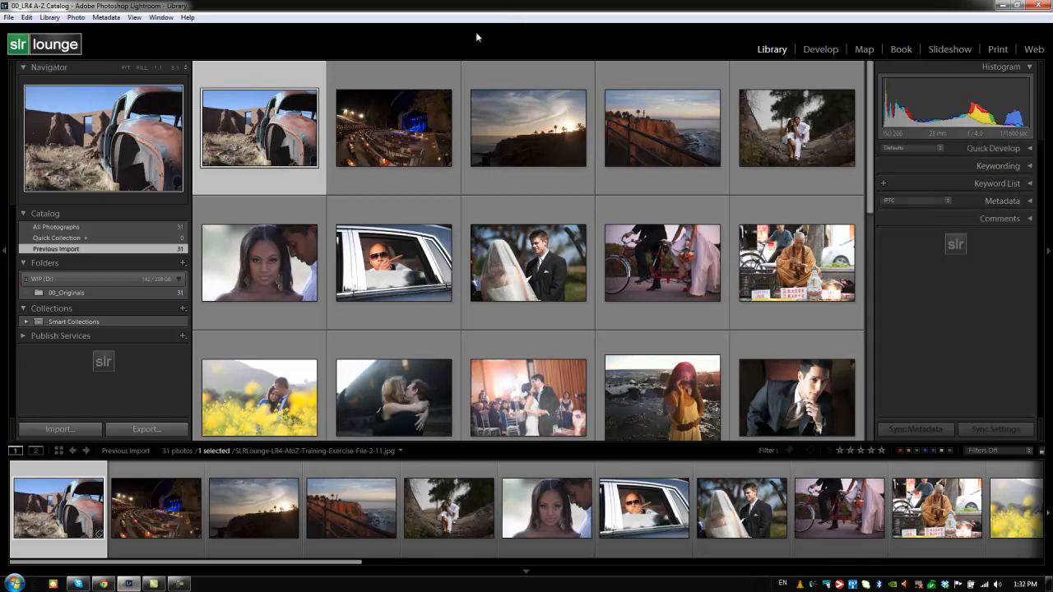
mouse_move(420, 112)
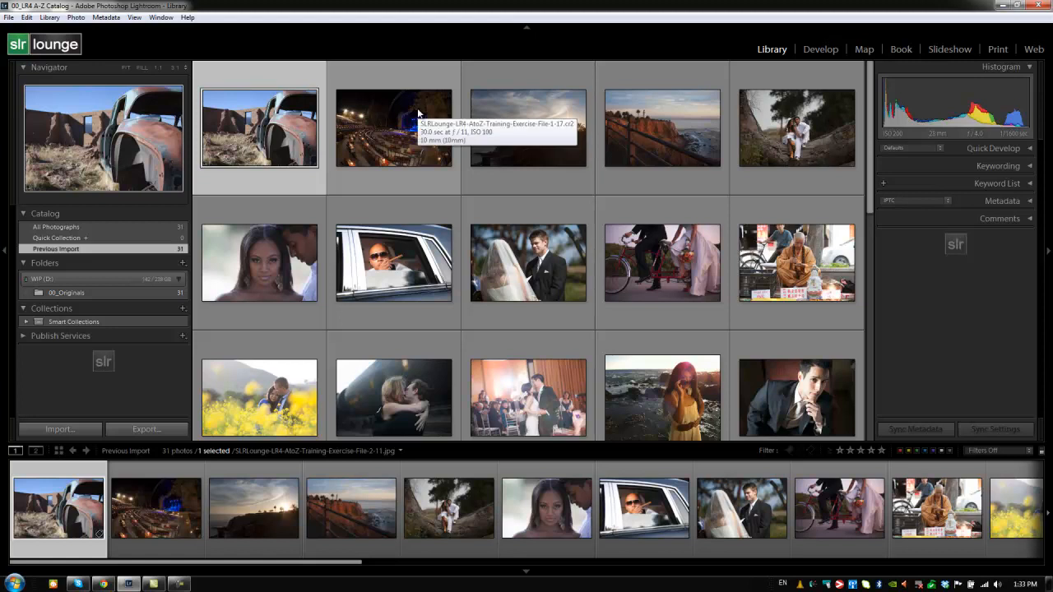